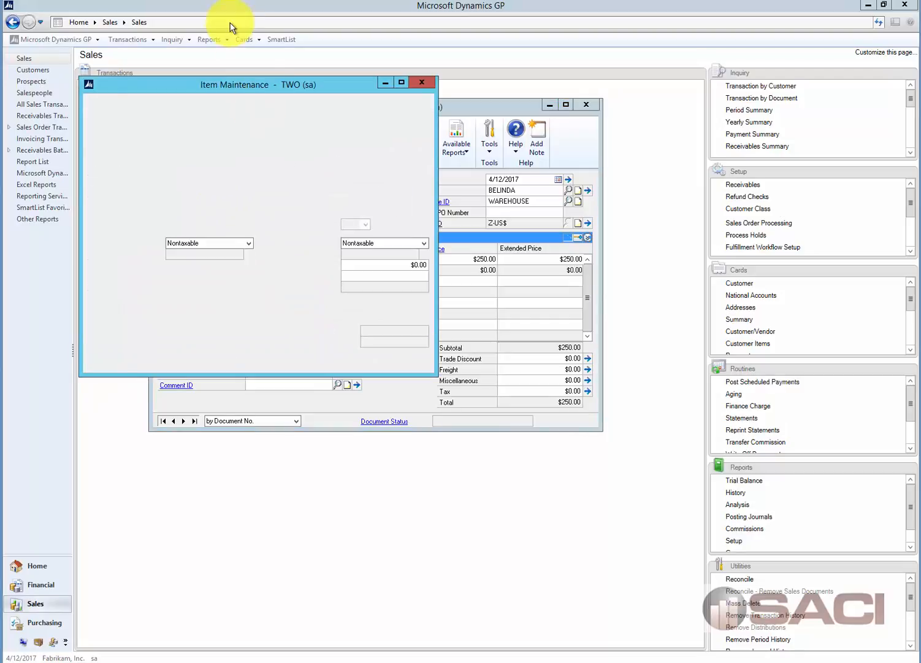
# Step: Open item 1GPROC's Quantities/Sites and choose WAREHOUSE: 20 on hand, 1 allocated
pyautogui.click(236, 112)
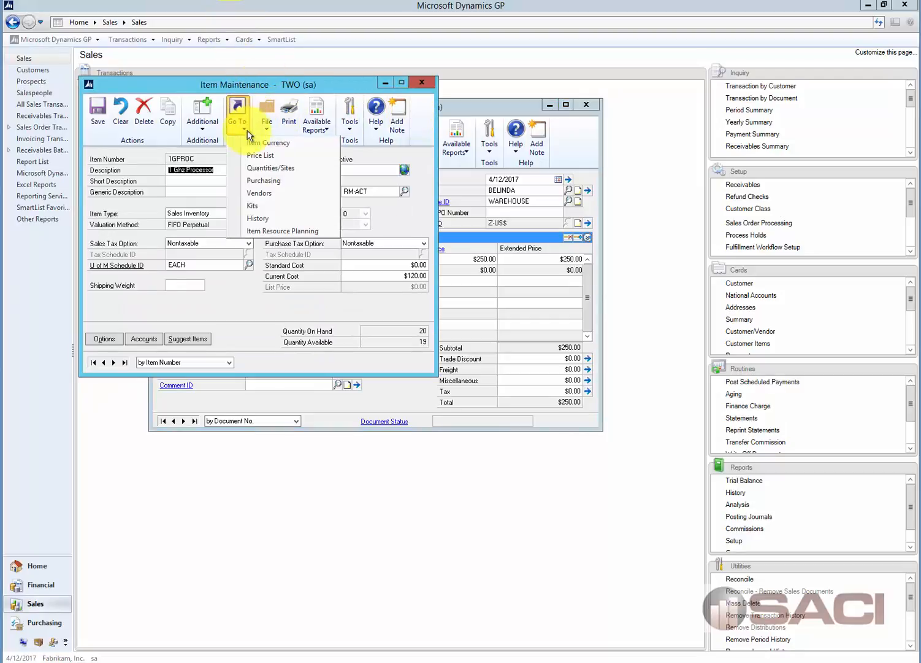
pyautogui.click(271, 167)
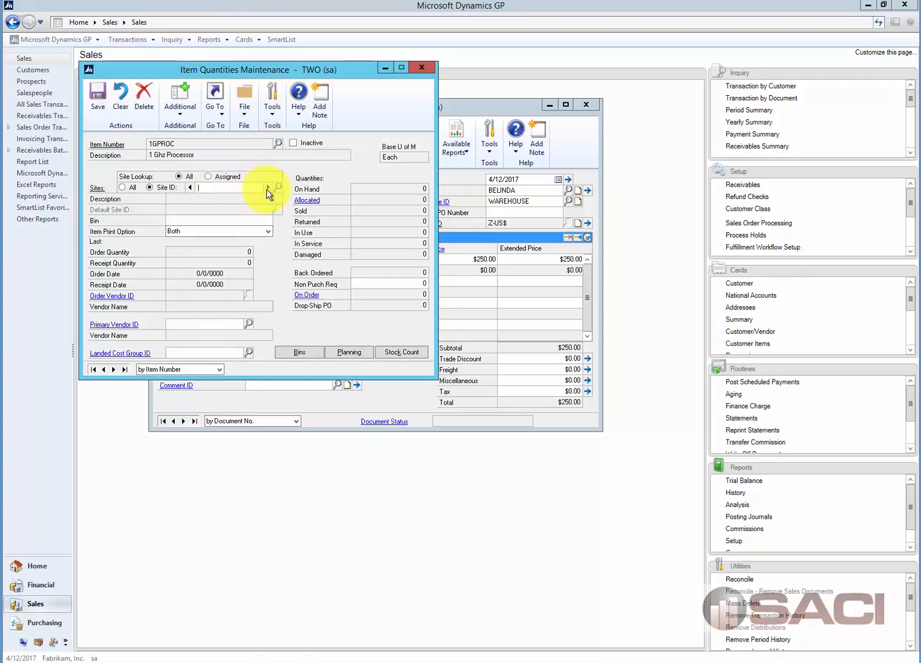
pyautogui.click(265, 187)
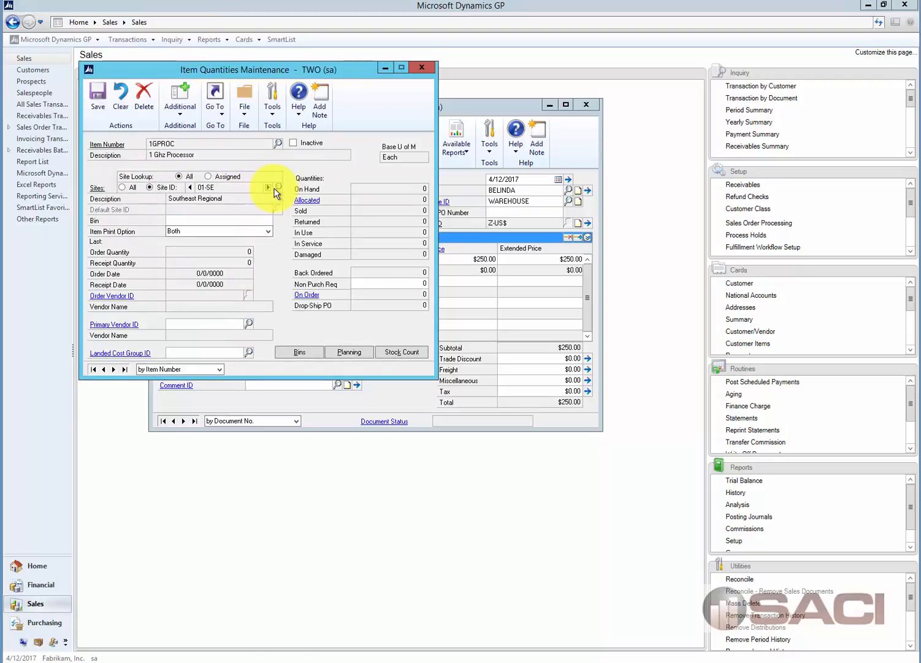
pyautogui.click(267, 187)
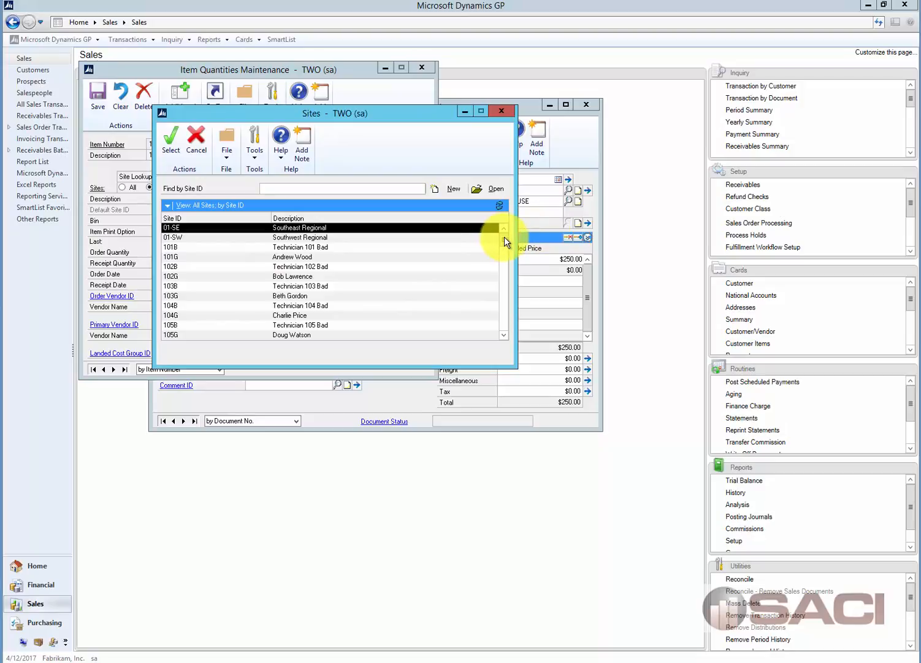
pyautogui.scroll(-3)
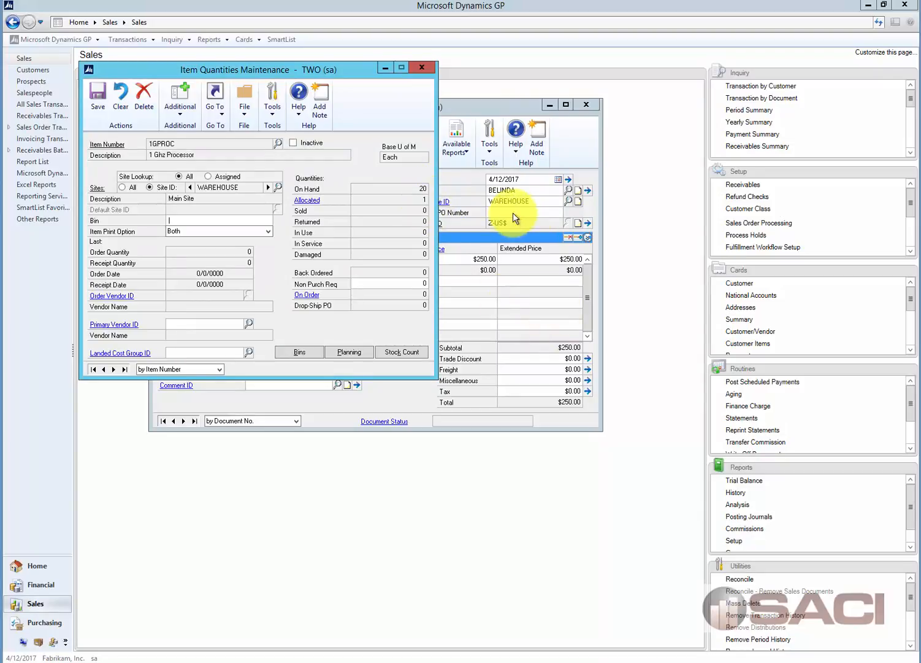
pyautogui.moveTo(381, 85)
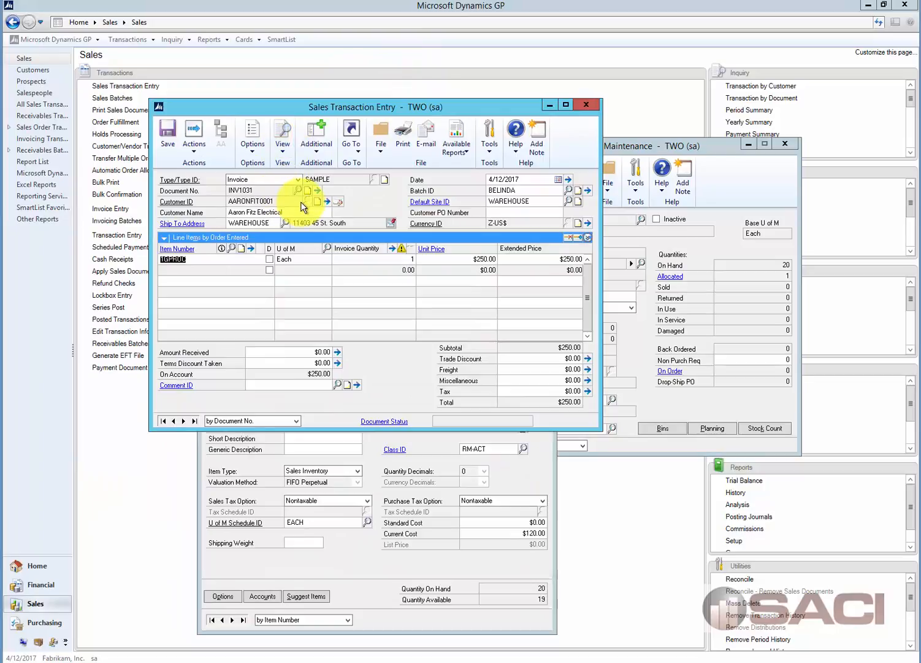
pyautogui.moveTo(626, 208)
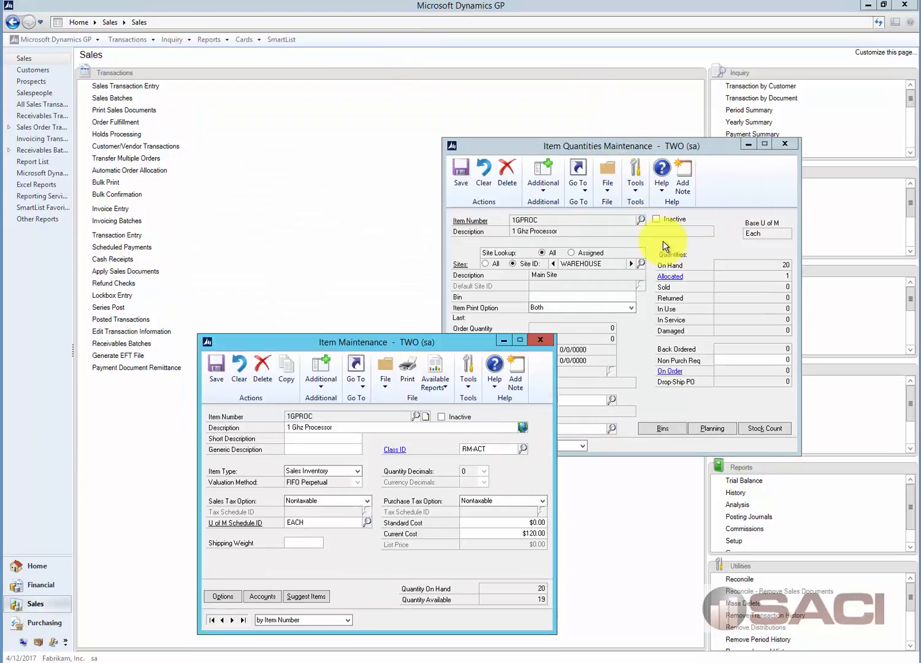
pyautogui.click(670, 276)
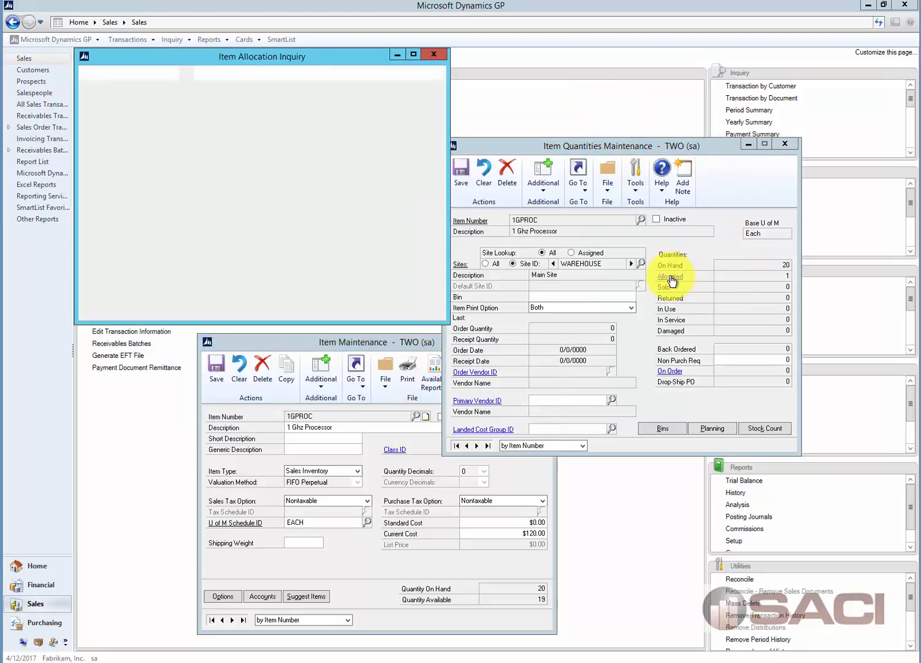
pyautogui.click(670, 276)
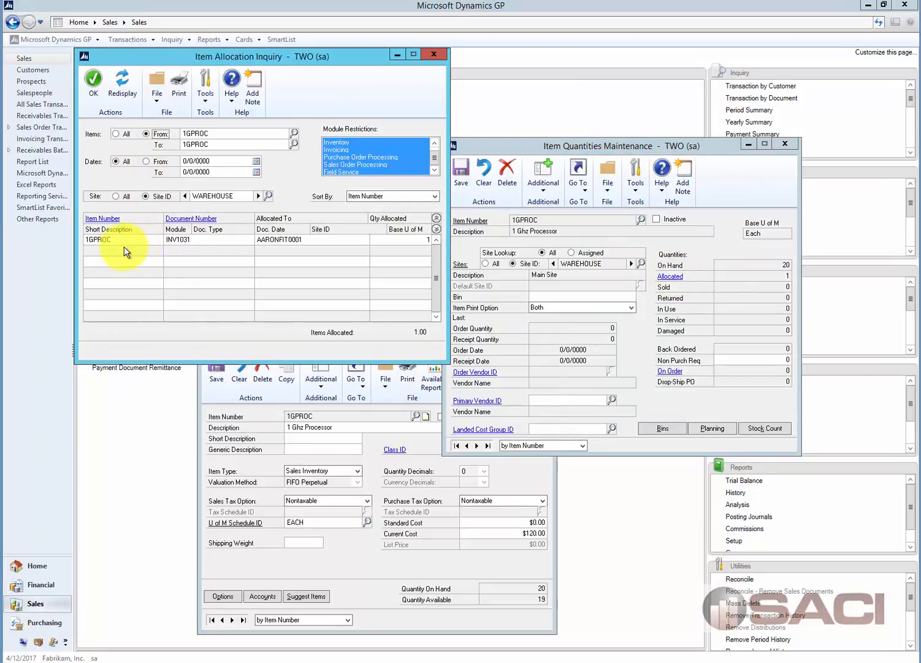
pyautogui.moveTo(190, 250)
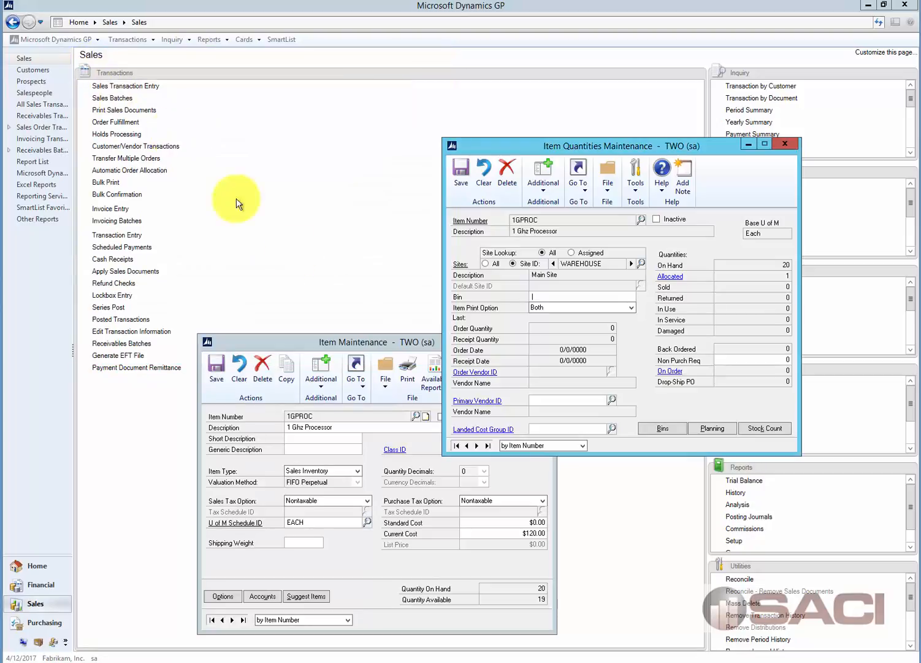
pyautogui.moveTo(735, 286)
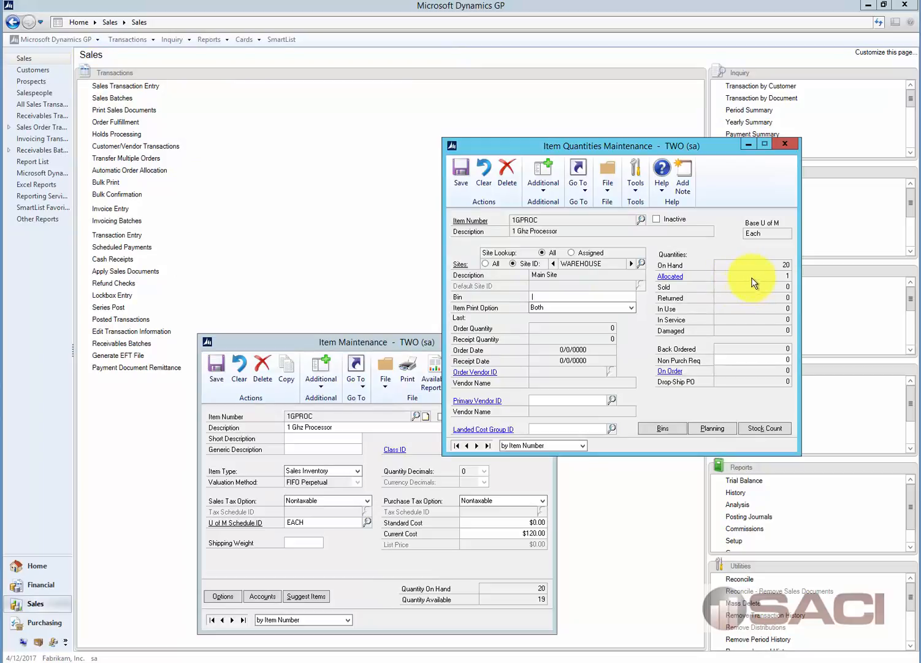
pyautogui.moveTo(763, 271)
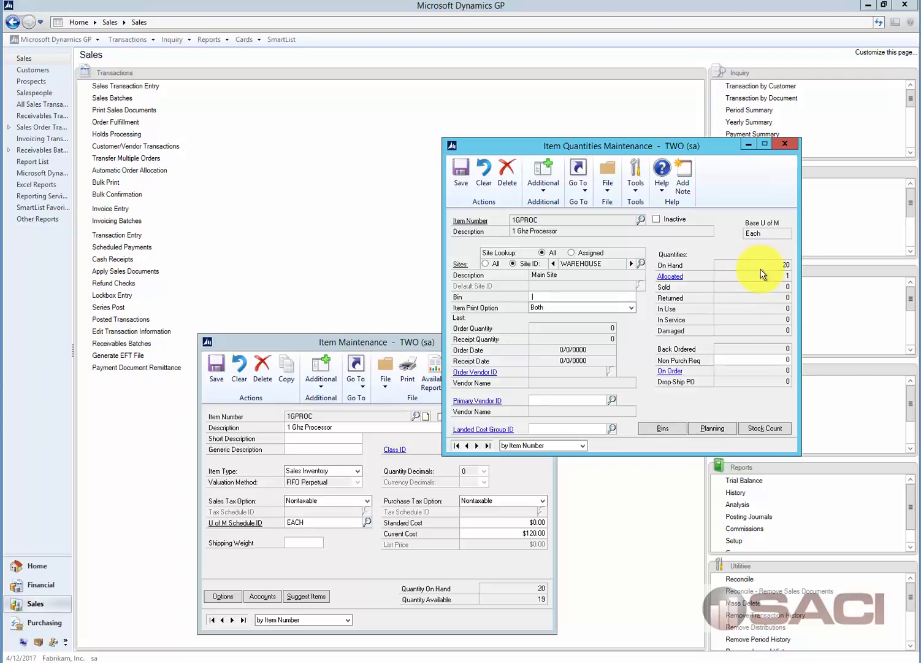
pyautogui.moveTo(763, 292)
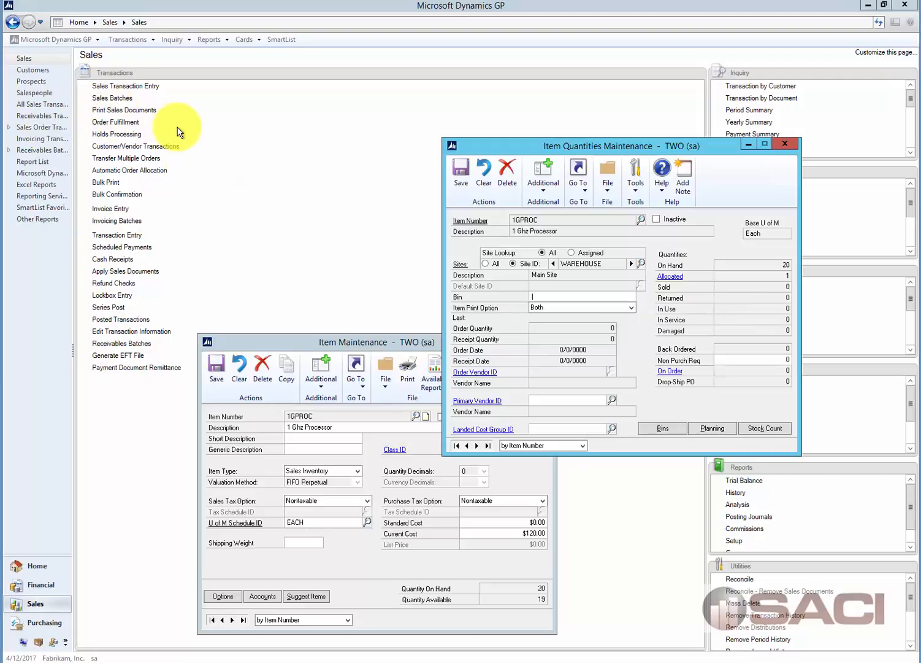
pyautogui.moveTo(146, 103)
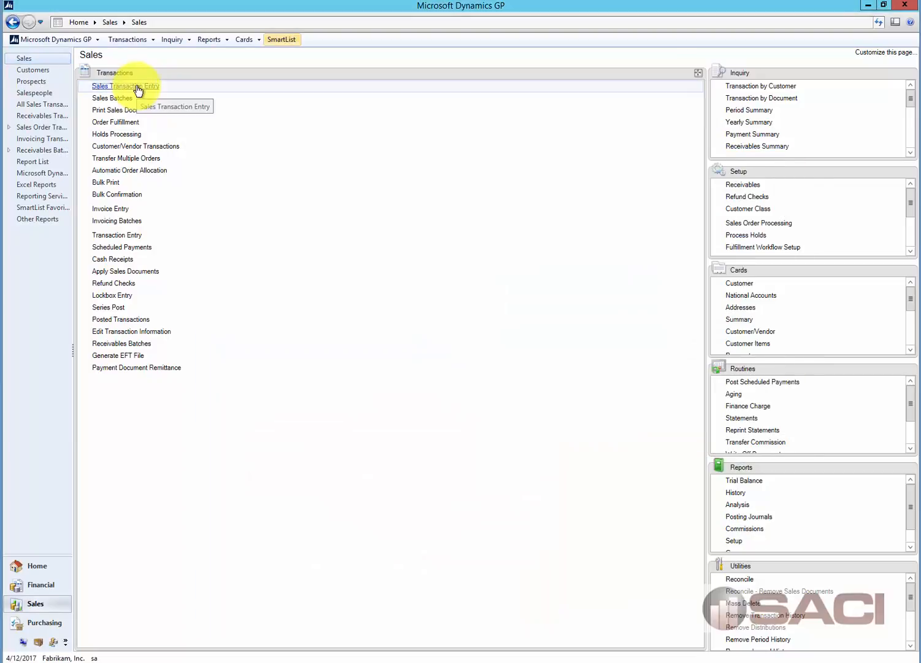
# Step: Look up sales batch BELINDA and open its transaction, invoice INV1031
pyautogui.click(112, 98)
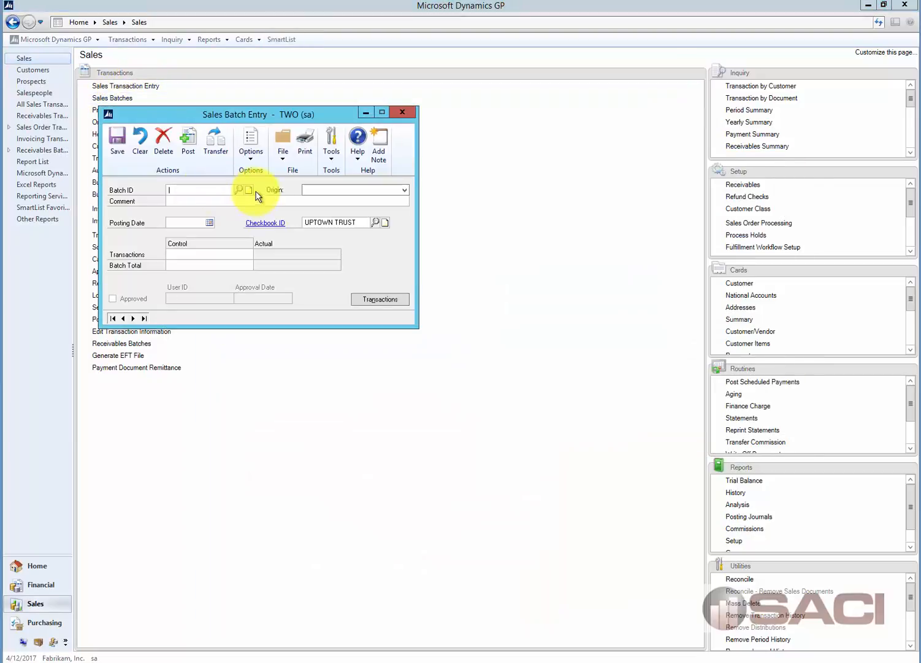
pyautogui.click(239, 190)
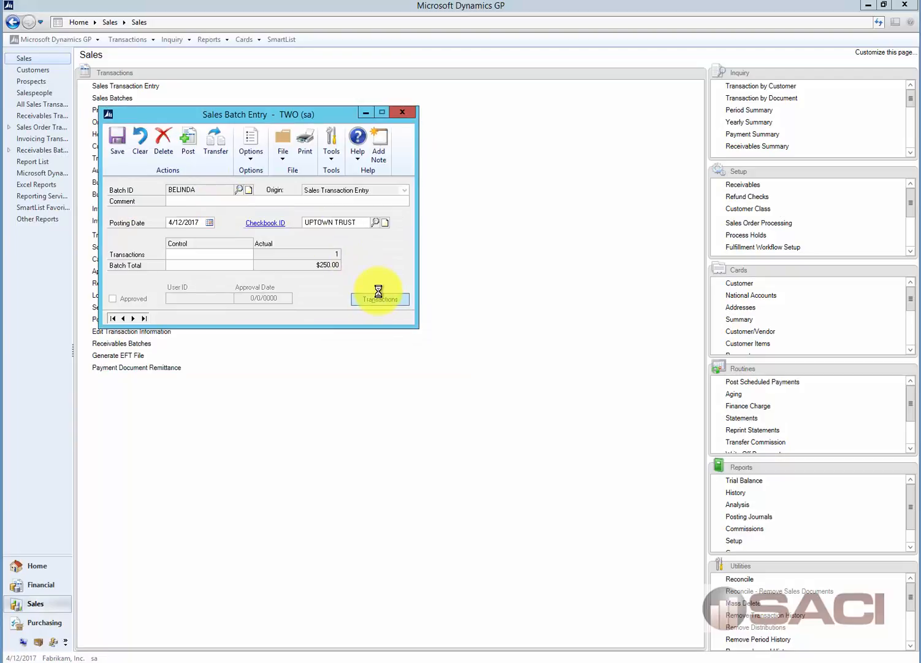
pyautogui.click(380, 299)
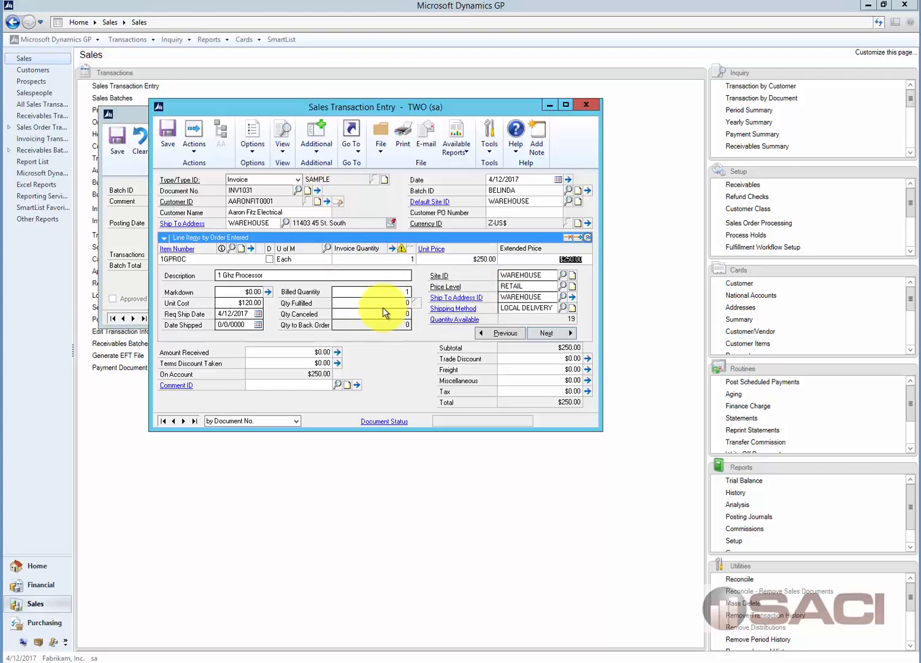
pyautogui.moveTo(385, 311)
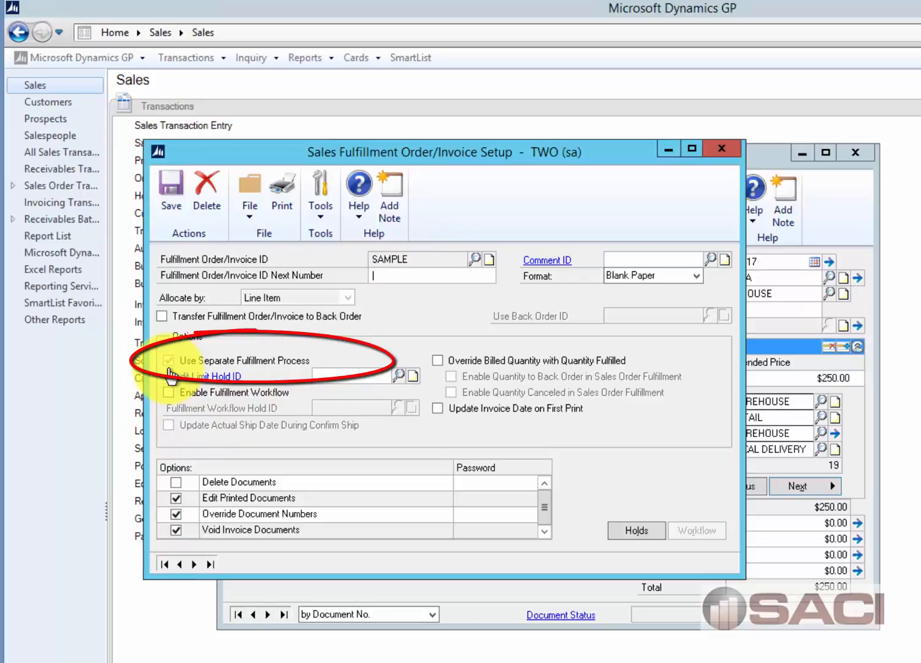
# Step: Confirm Use Separate Fulfillment Process is set, then close the fulfillment invoice setup
pyautogui.click(169, 361)
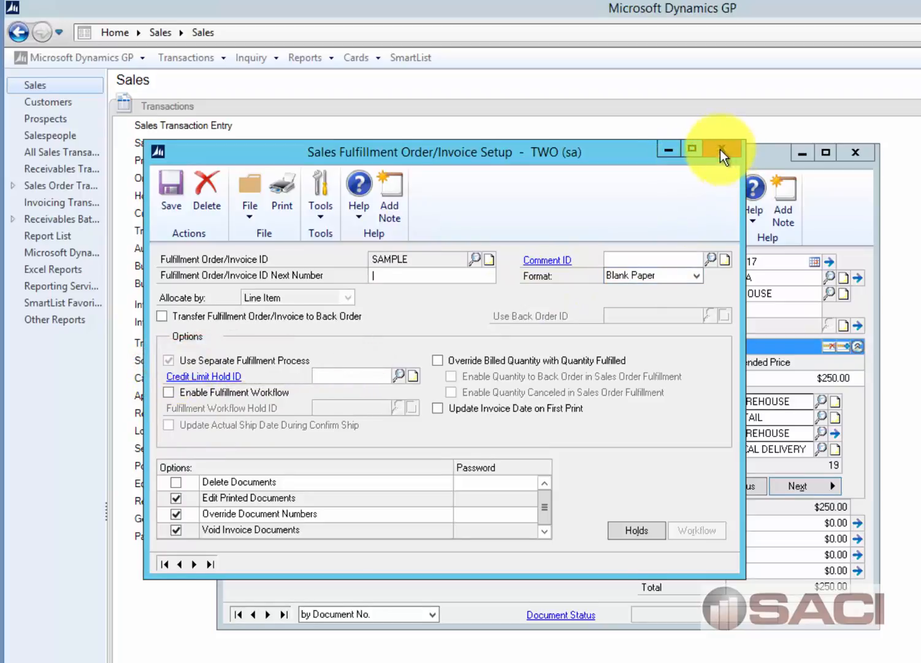
pyautogui.click(721, 152)
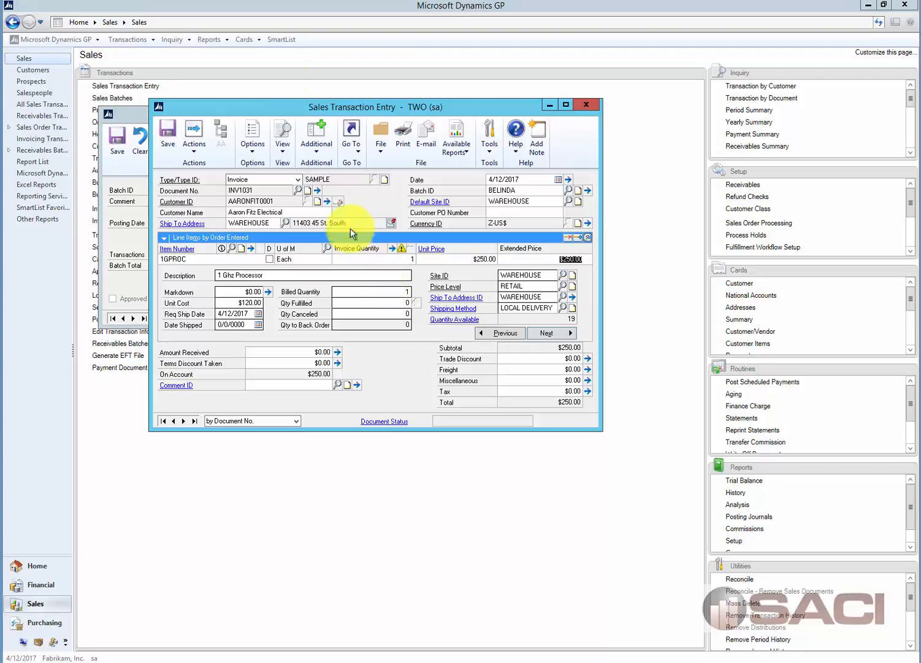
pyautogui.moveTo(353, 238)
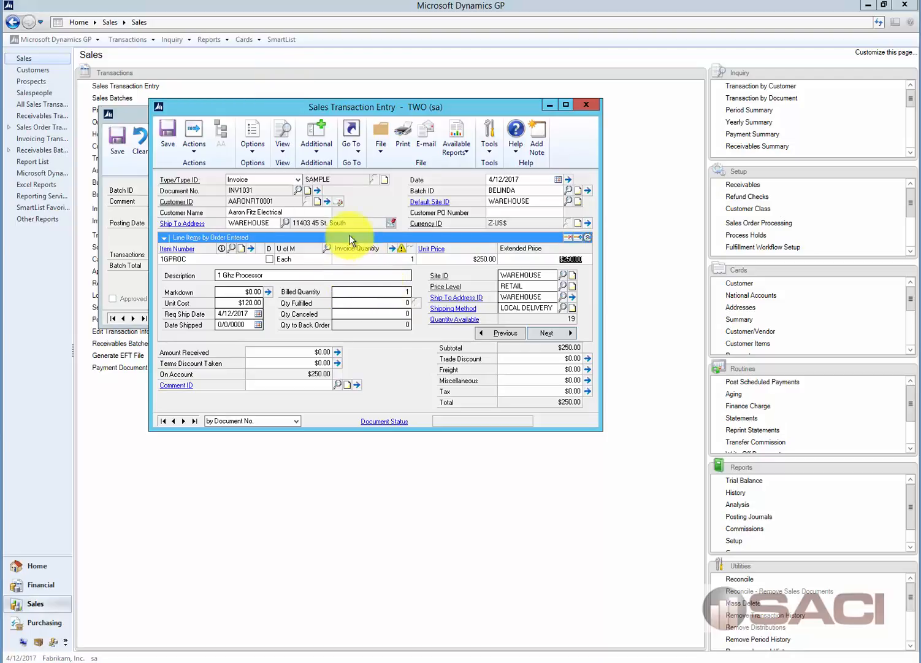
# Step: Cancel the allocation-fulfillment options and close invoice INV1031 back to batch BELINDA
pyautogui.click(251, 134)
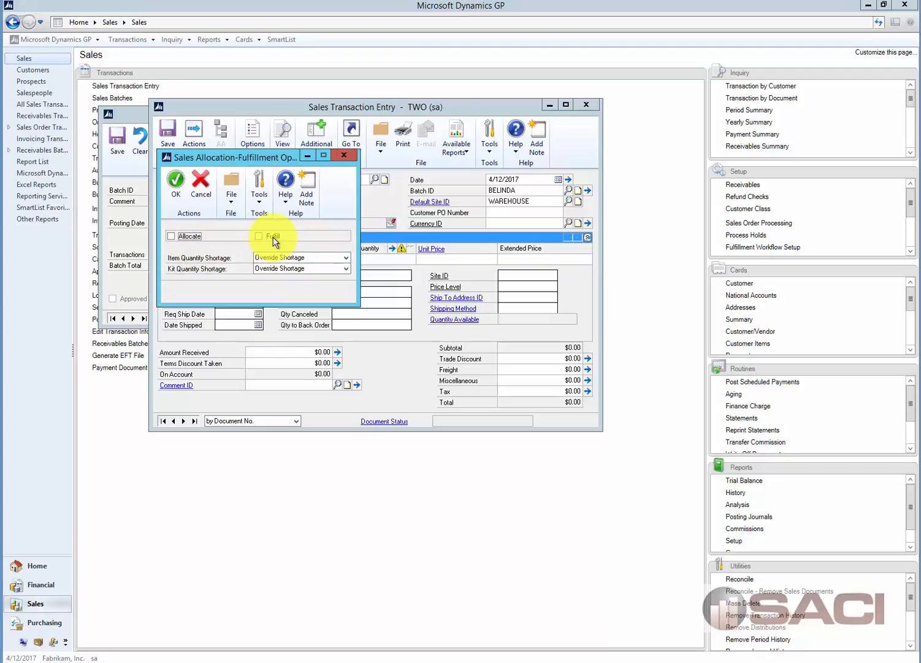
pyautogui.click(260, 235)
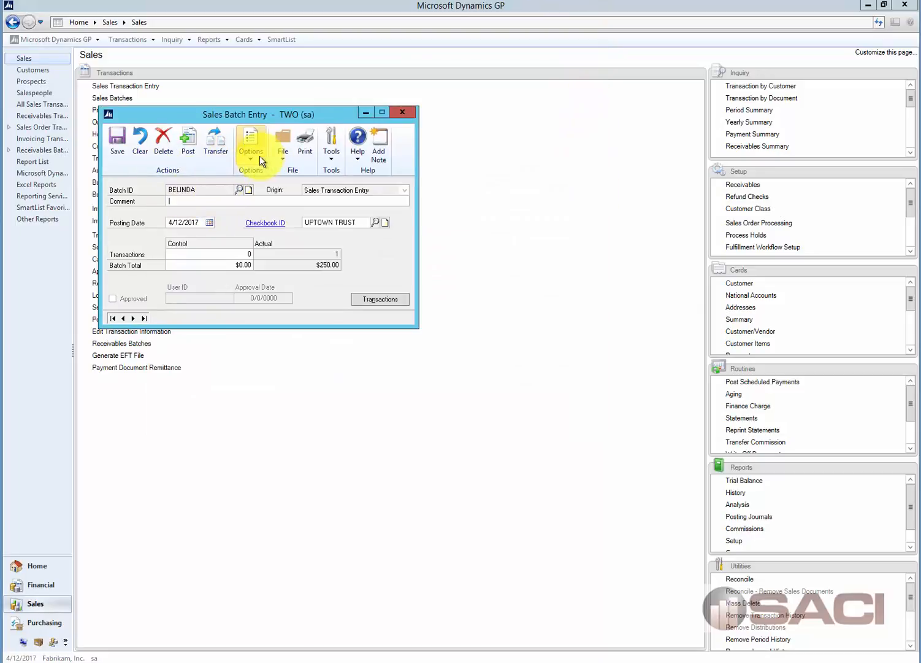
# Step: In Sales Order Fulfillment, load invoice INV1031 showing one 1GPROC unit unfulfilled
pyautogui.click(250, 142)
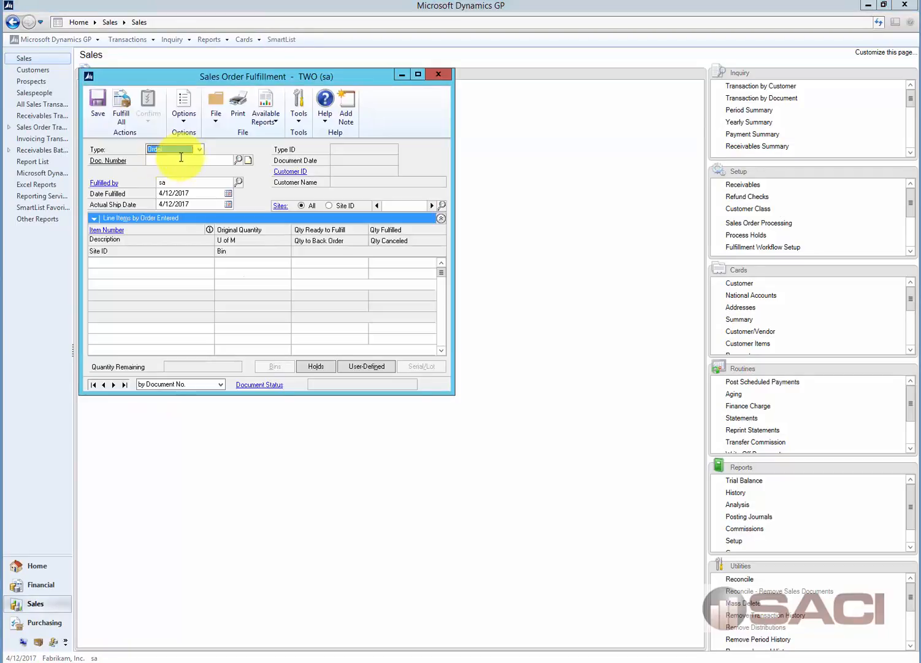
pyautogui.click(198, 150)
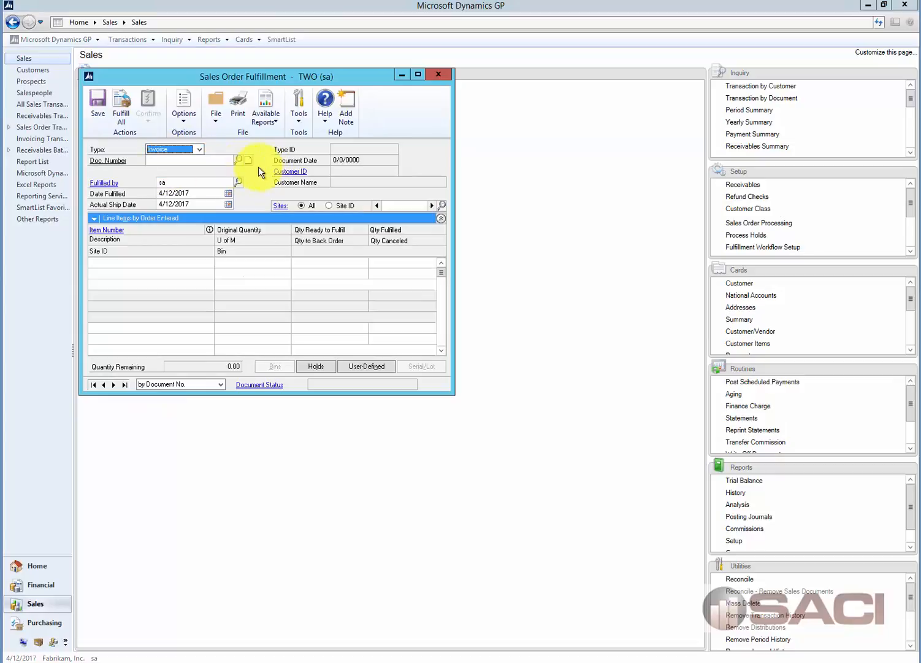
pyautogui.click(238, 159)
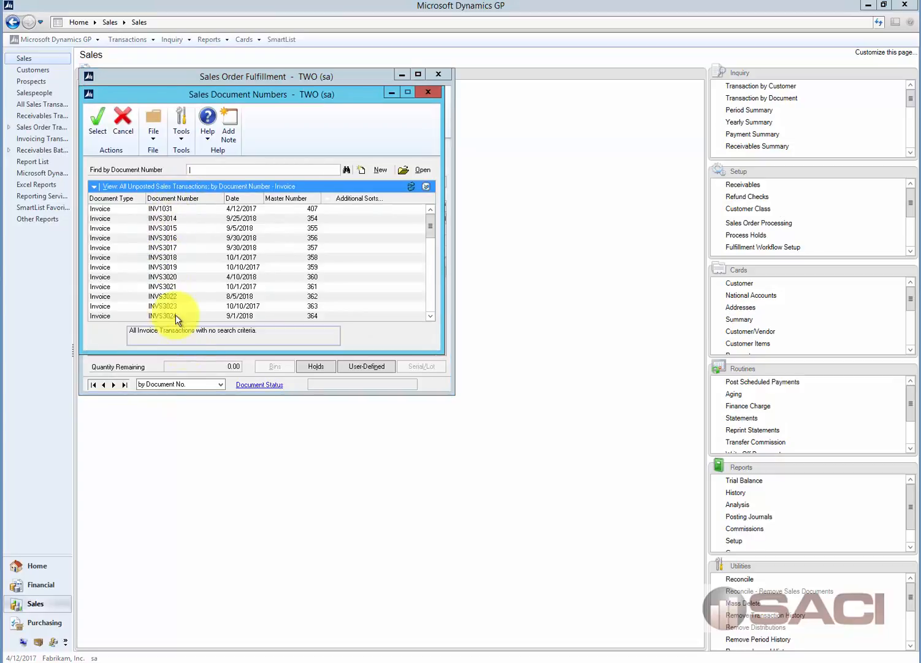
pyautogui.scroll(-3)
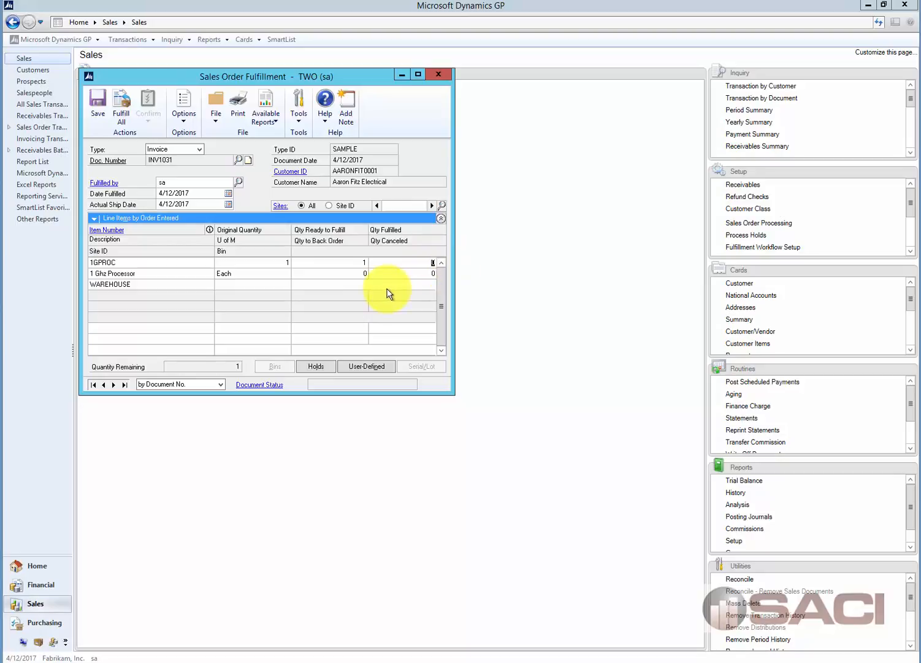
pyautogui.moveTo(385, 29)
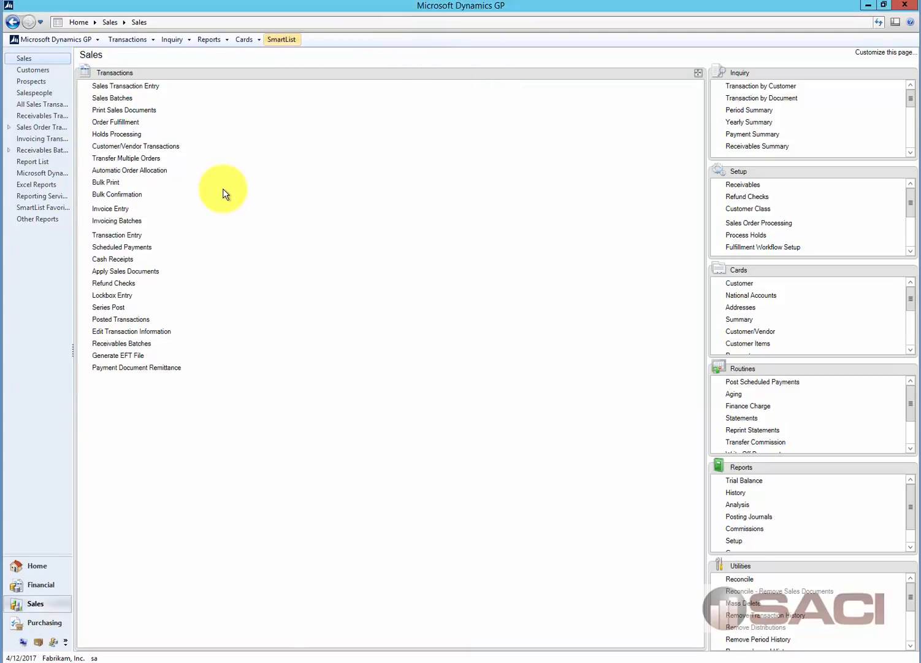
pyautogui.moveTo(126, 86)
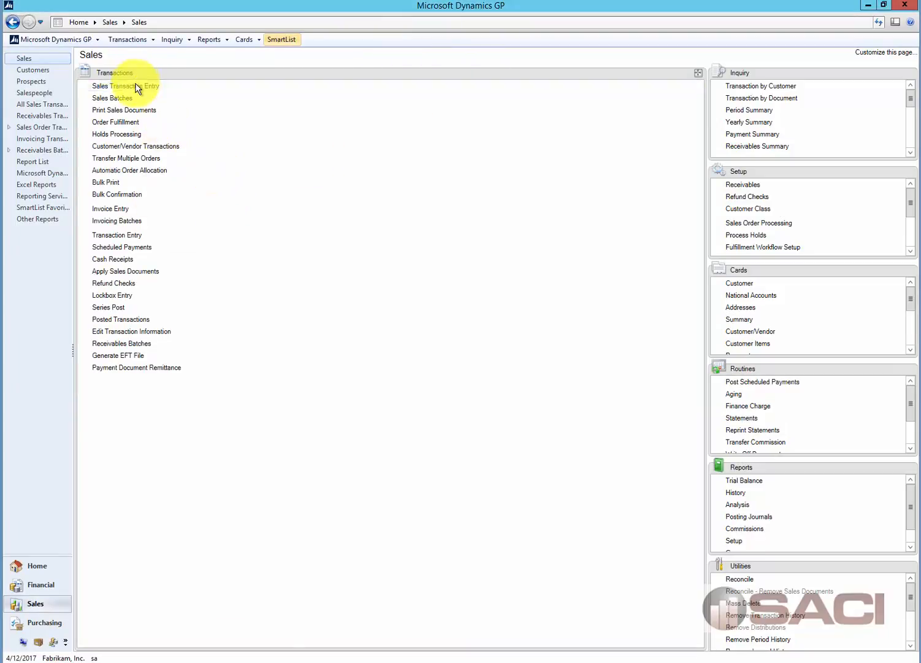
pyautogui.moveTo(316, 197)
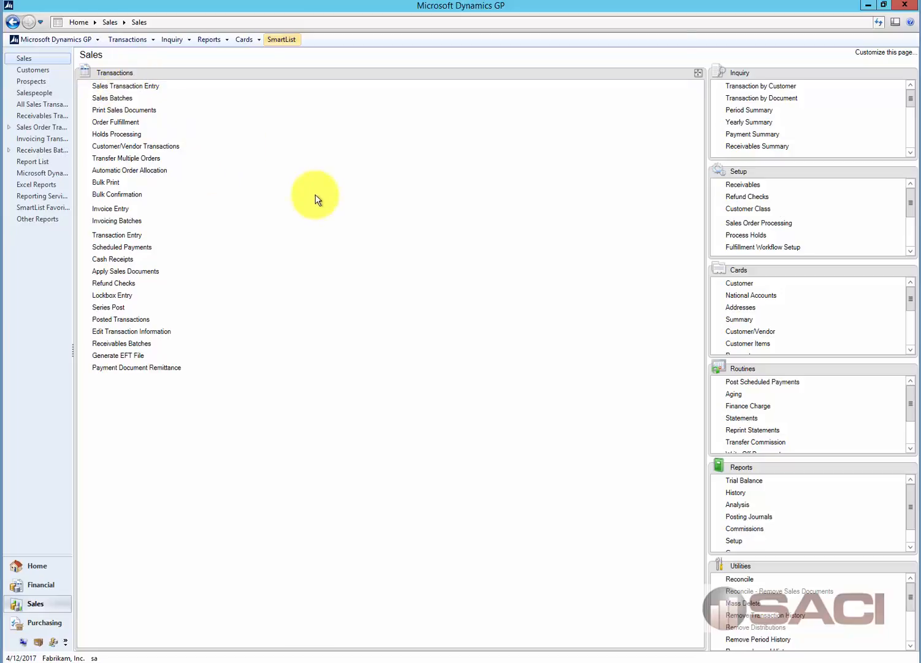
pyautogui.moveTo(626, 341)
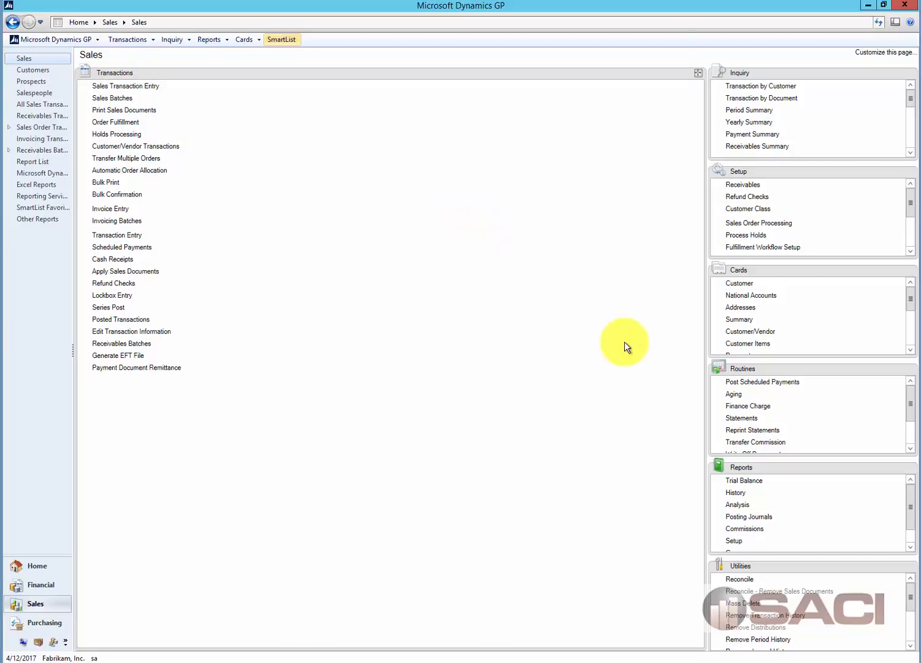
pyautogui.moveTo(155, 102)
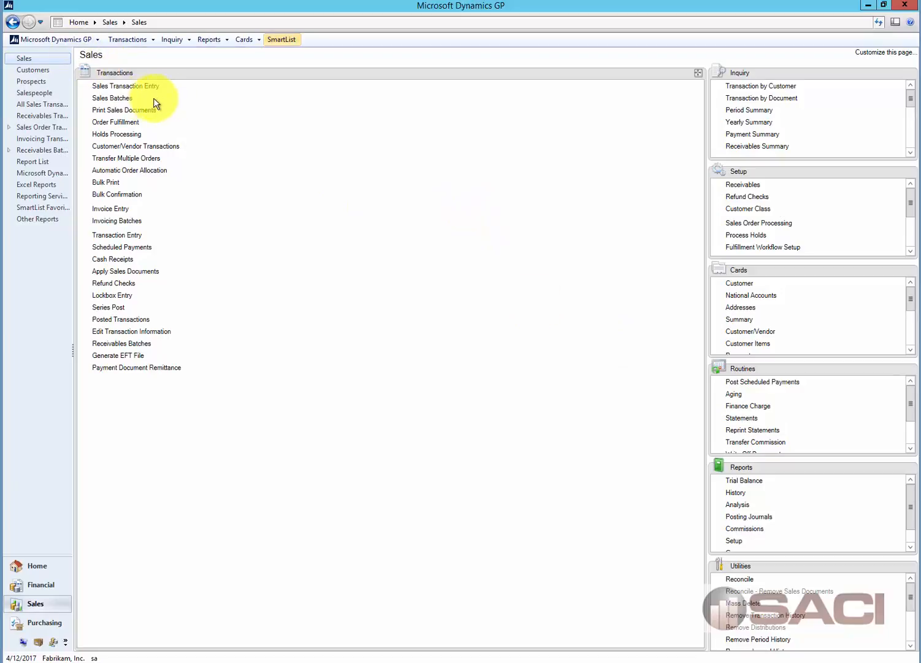
# Step: Run Allocate/Fulfill on batch BELINDA with Fulfill checked, exception report to screen
pyautogui.click(112, 98)
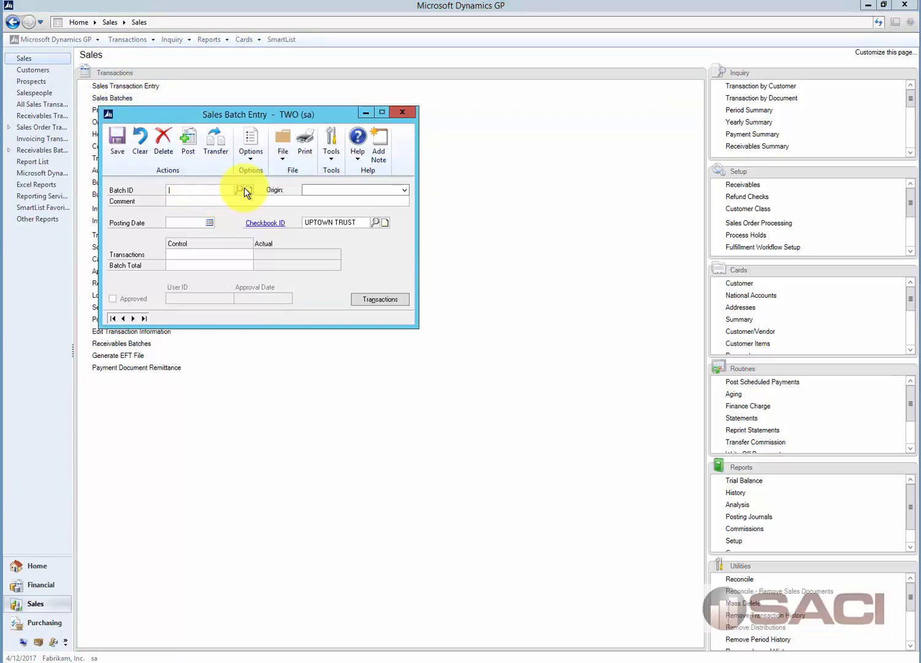
pyautogui.click(244, 190)
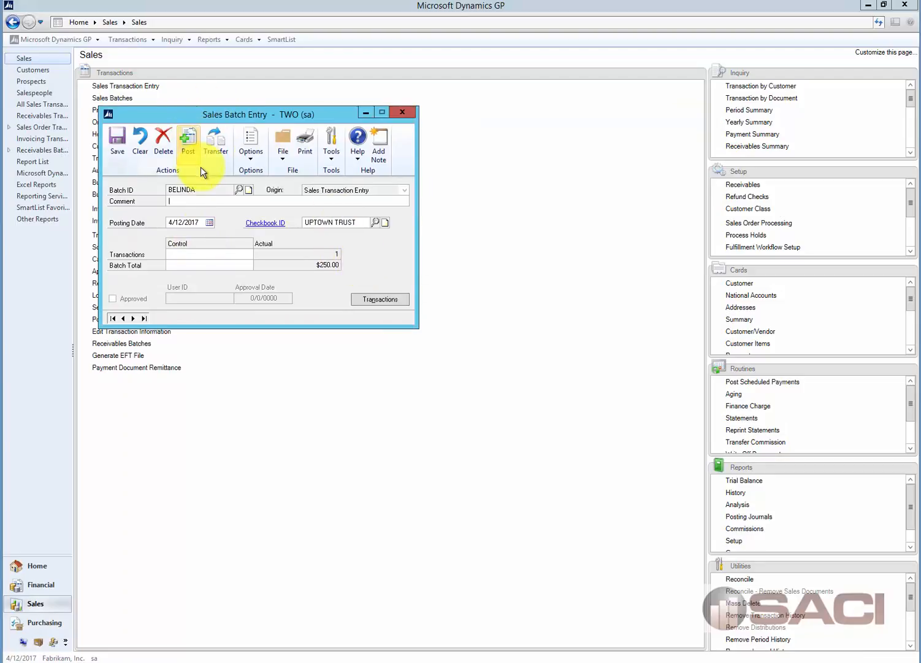
pyautogui.click(188, 144)
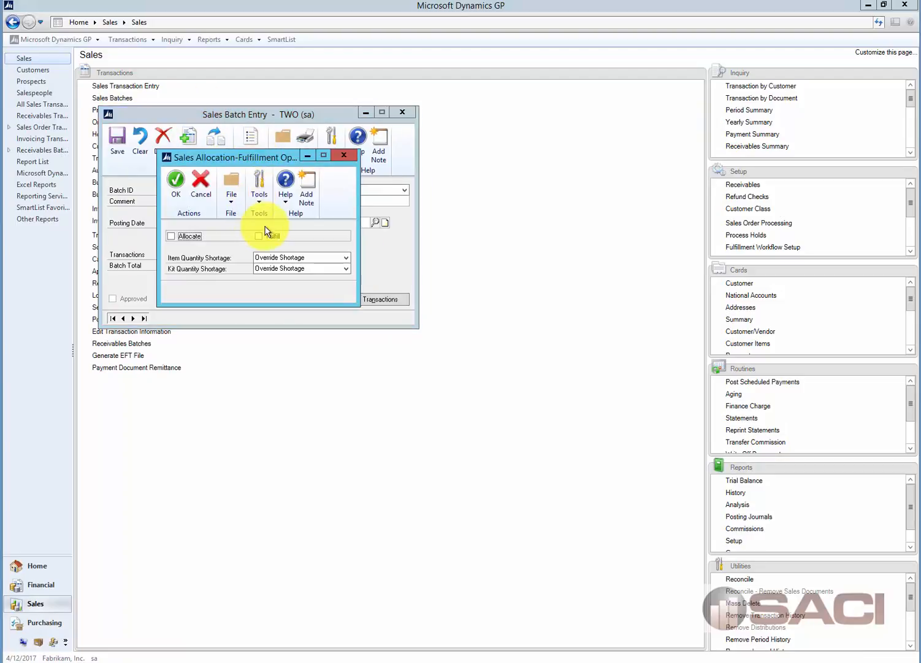
pyautogui.click(258, 235)
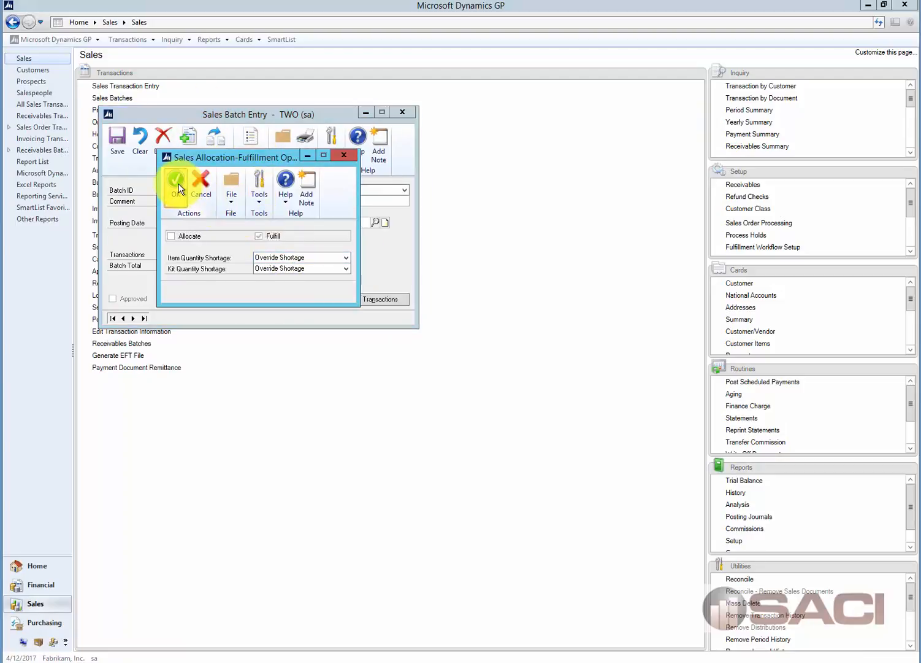
pyautogui.click(176, 184)
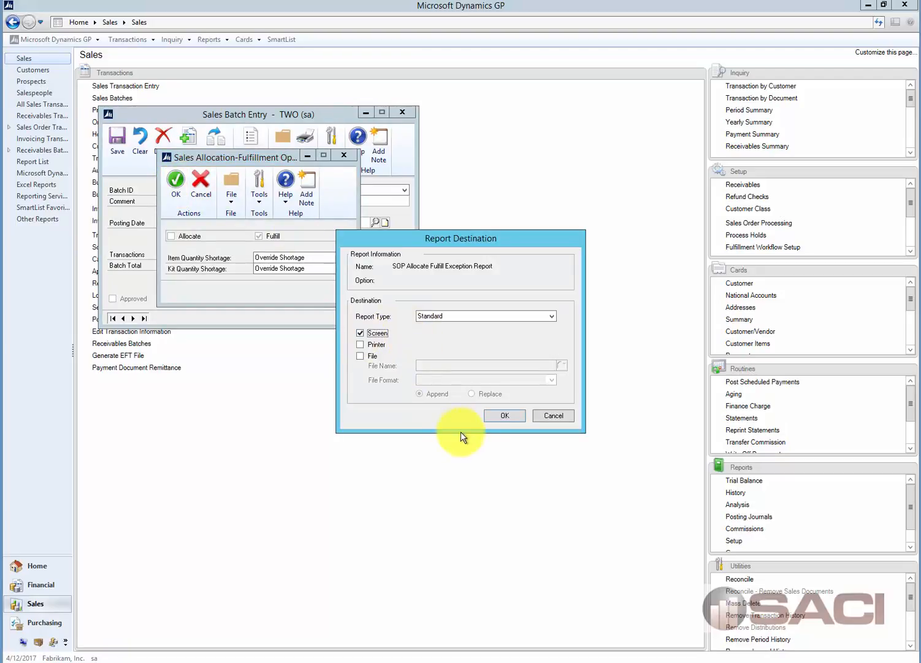
pyautogui.click(504, 415)
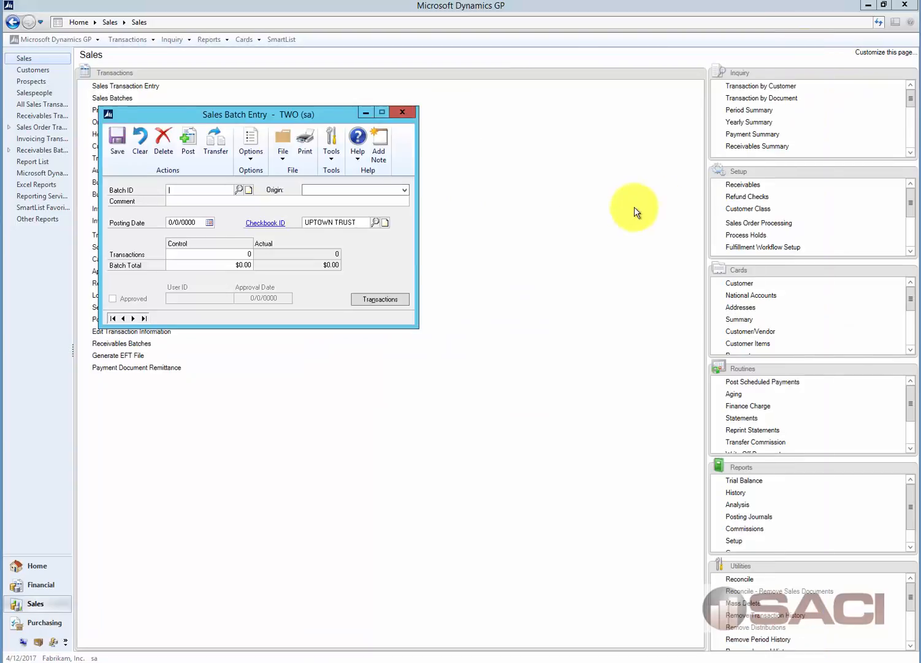
# Step: Reopen invoice INV1031 from batch BELINDA and expand its line to show 1 fulfilled
pyautogui.click(238, 189)
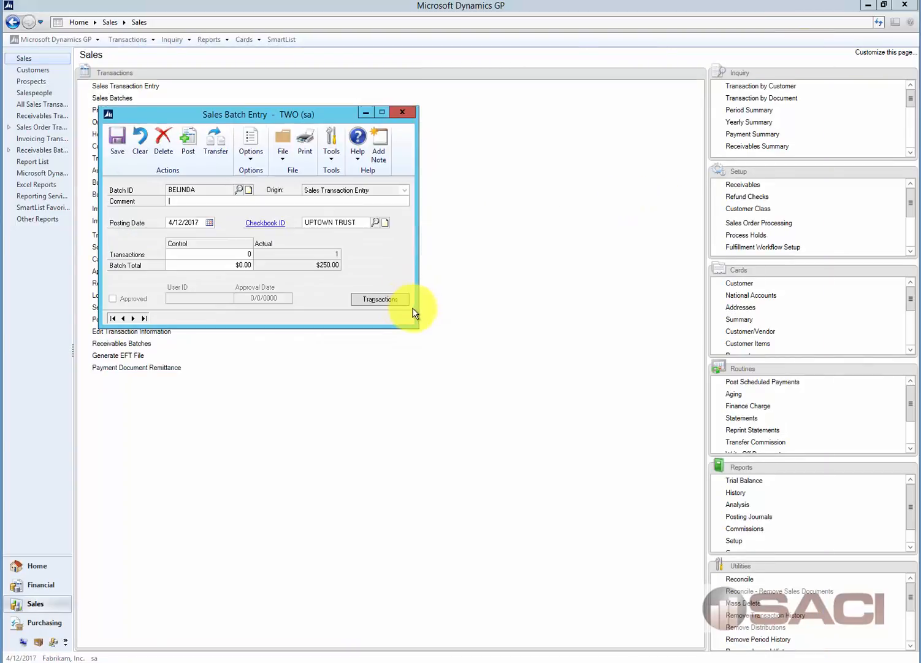
pyautogui.click(379, 300)
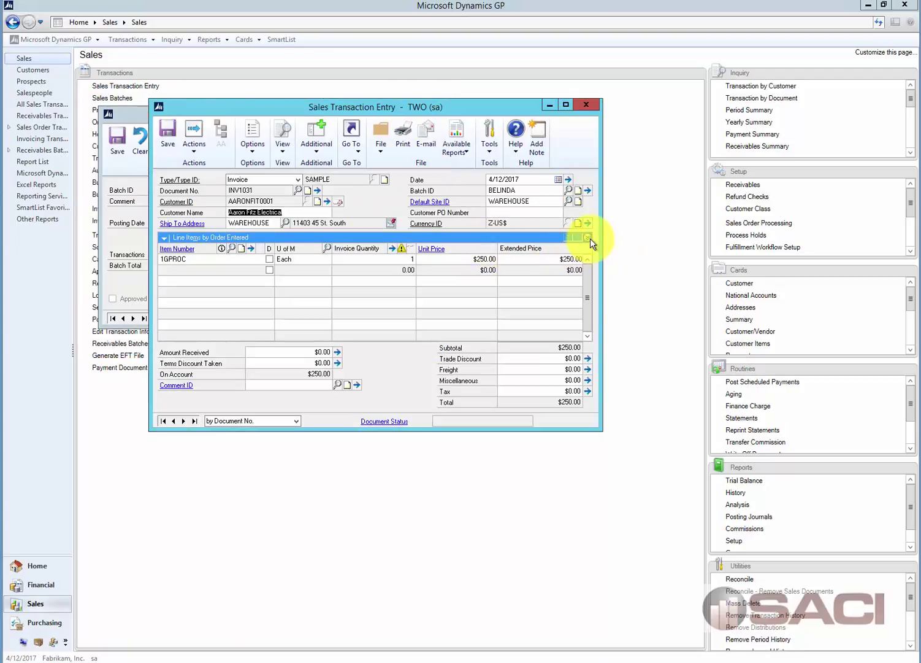
pyautogui.click(587, 237)
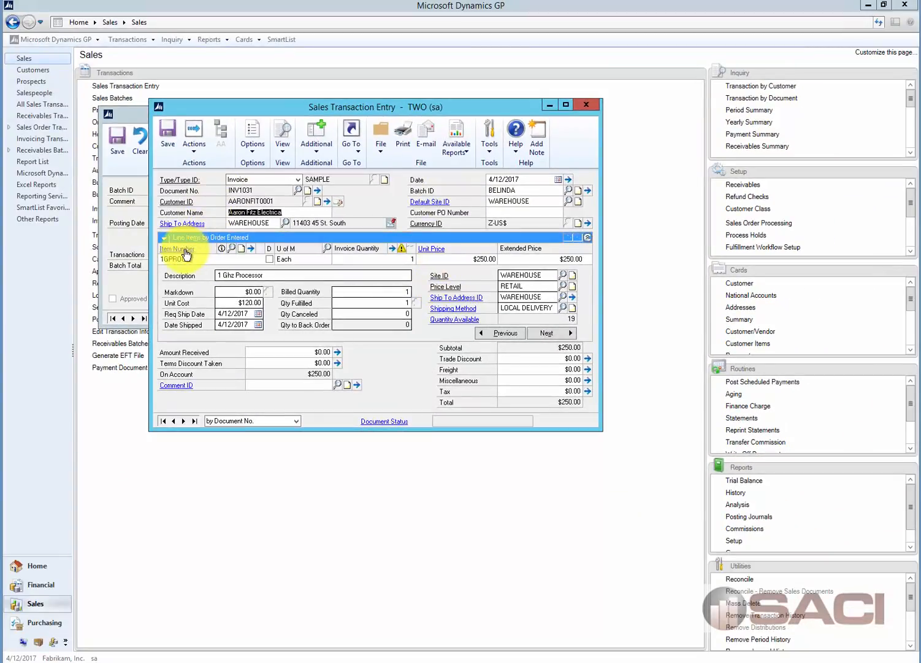
# Step: Open item 1GPROC's WAREHOUSE quantities: 20 on hand, 1 allocated
pyautogui.click(176, 248)
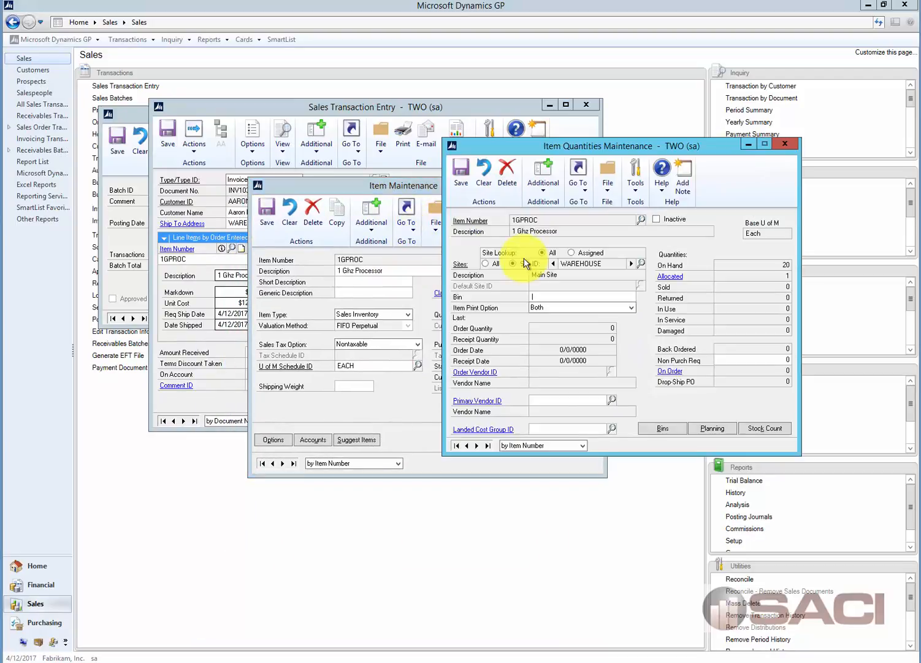
pyautogui.click(514, 263)
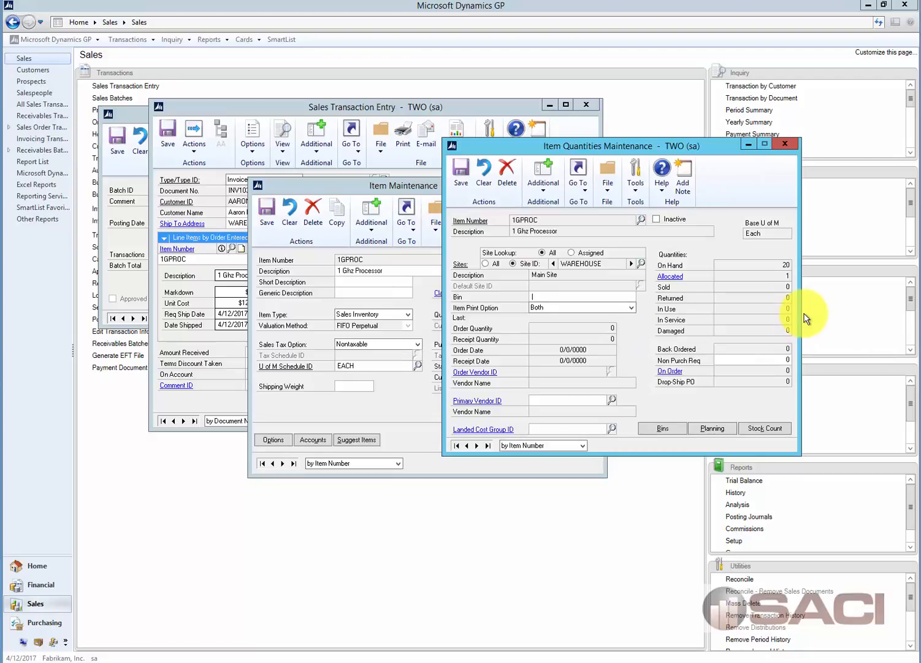